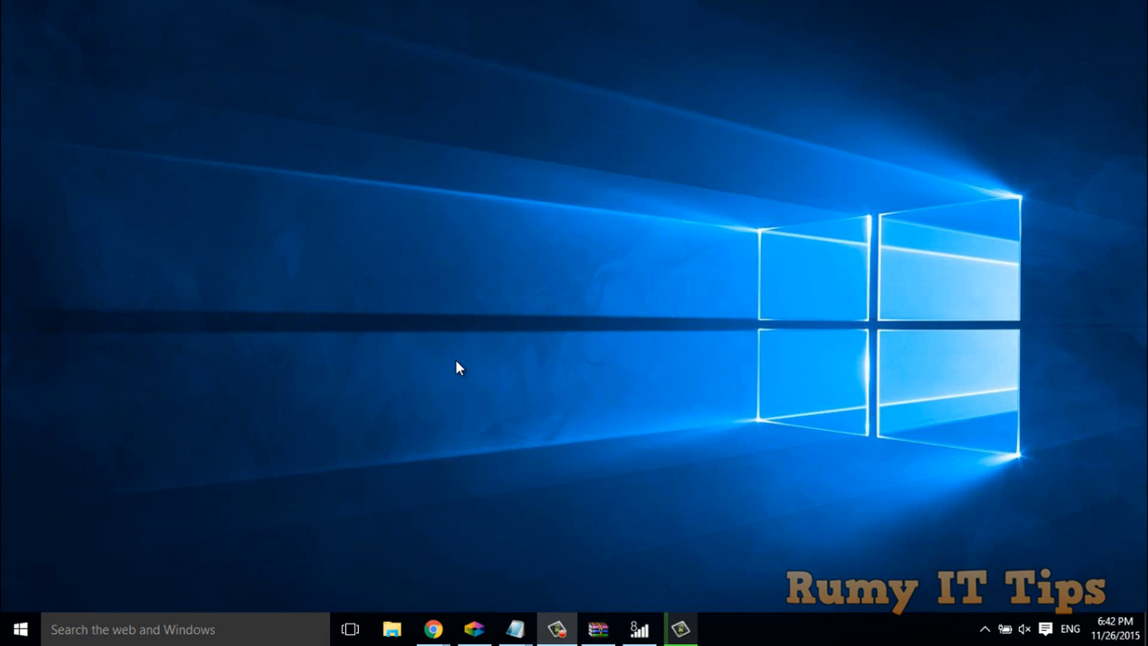
pyautogui.moveTo(87, 548)
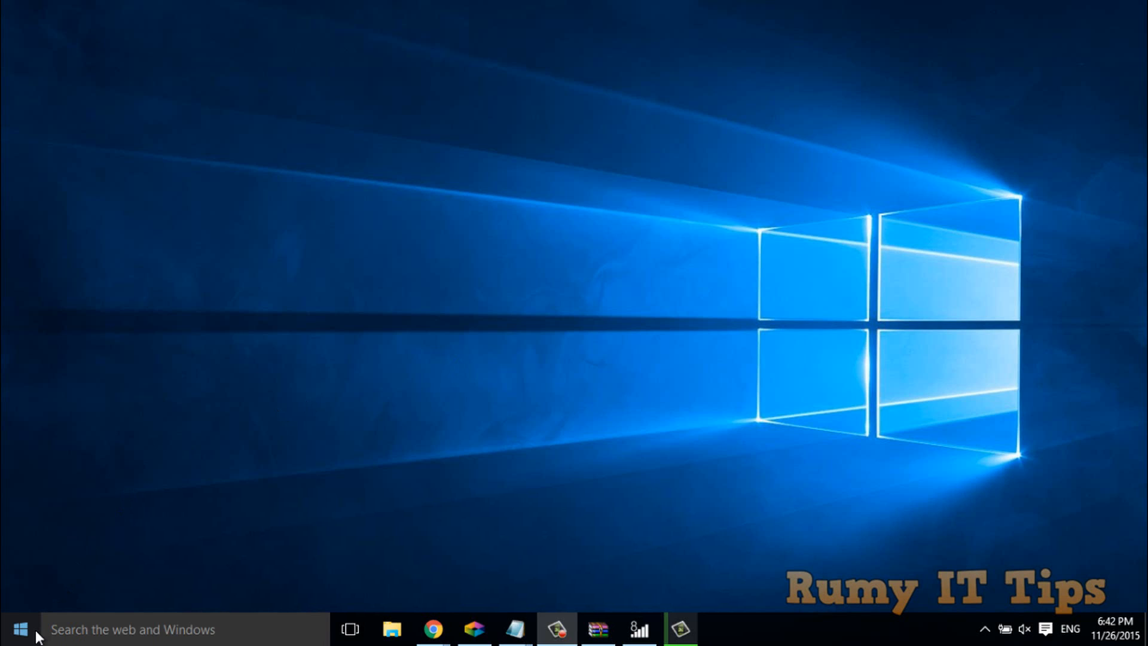
# - Bring up the Start button's quick launch menu to reach Command Prompt (Admin)
pyautogui.rightClick(21, 629)
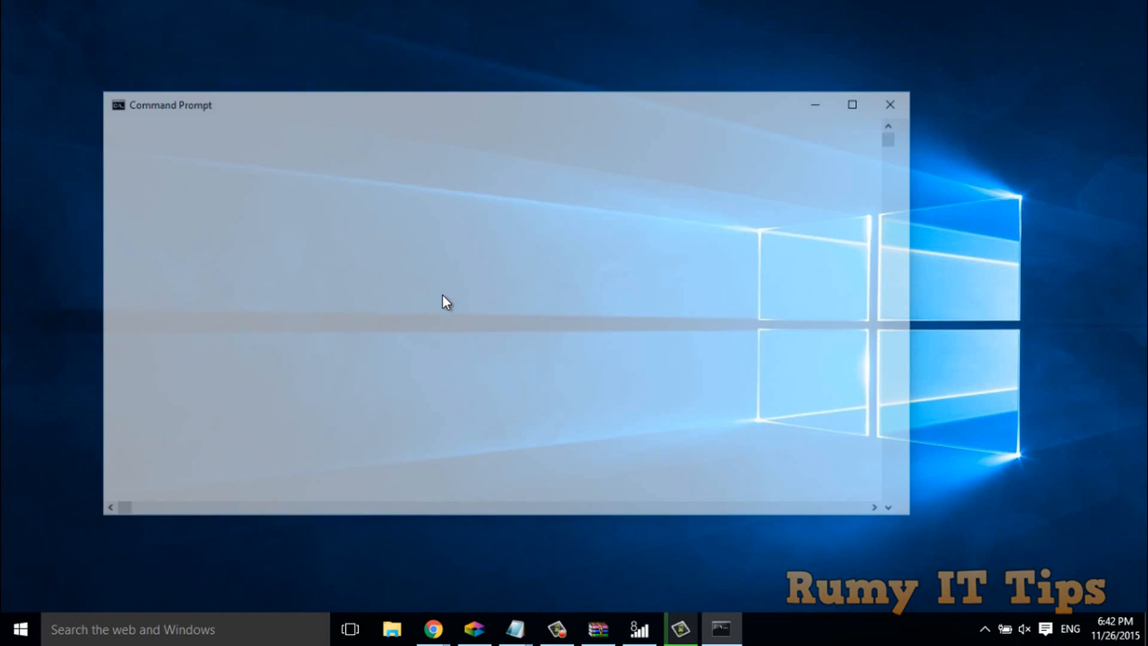
# - Run netsh wlan show profiles and highlight the rumytest and Rumyittips profile names
pyautogui.write('netsh wlan show profiles')
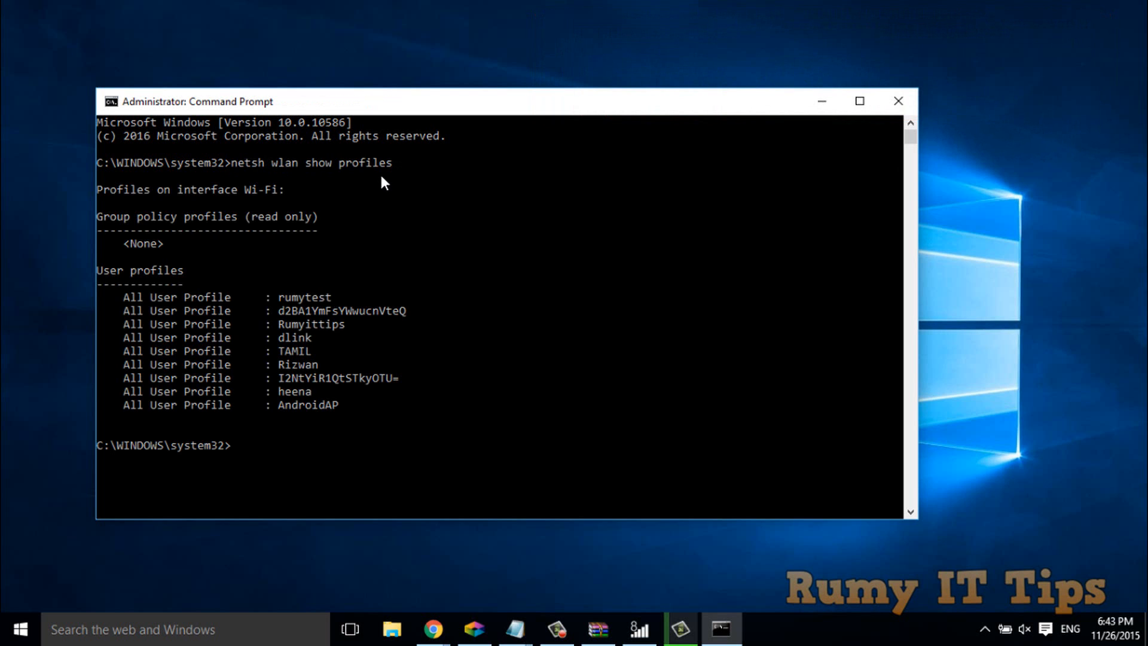
pyautogui.moveTo(369, 203)
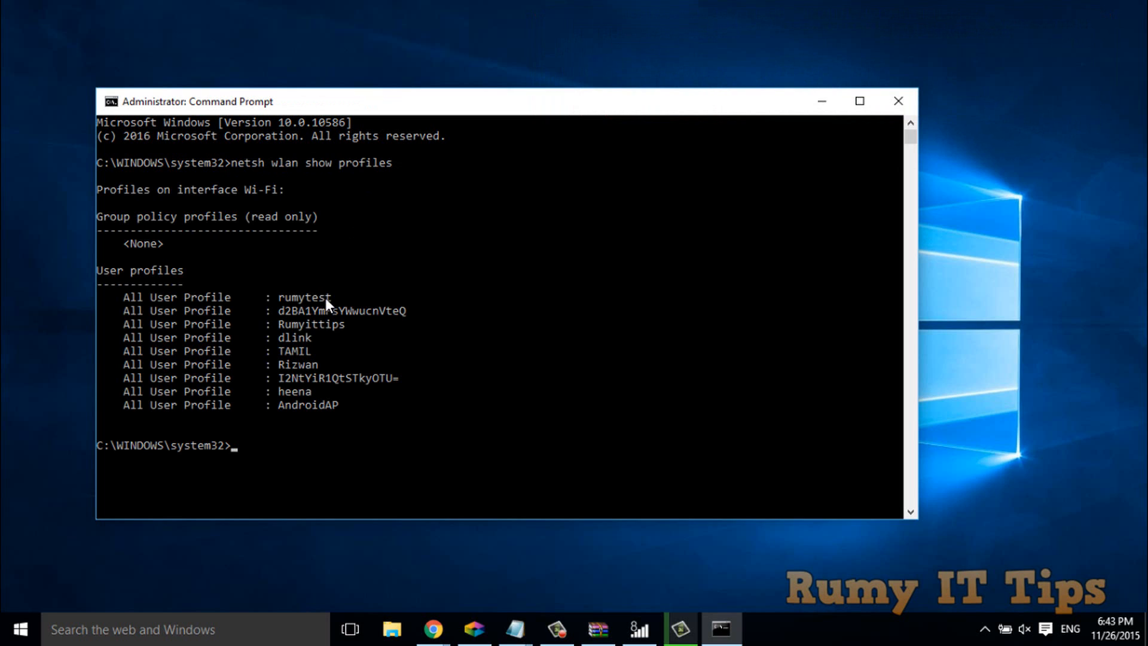
pyautogui.doubleClick(303, 297)
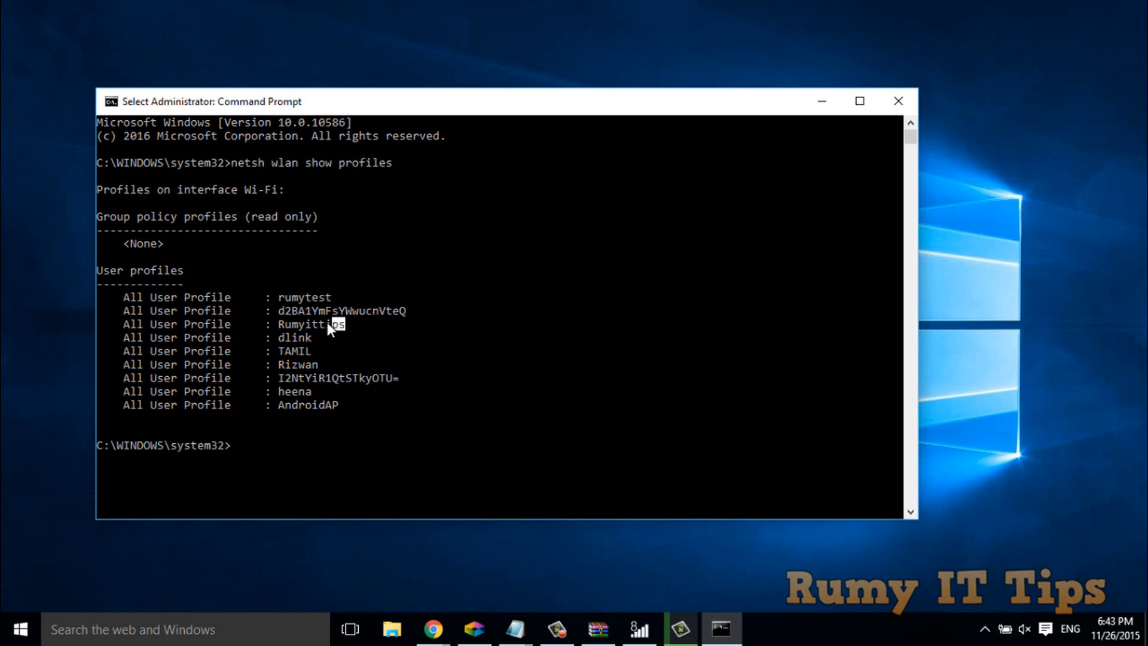
pyautogui.doubleClick(311, 324)
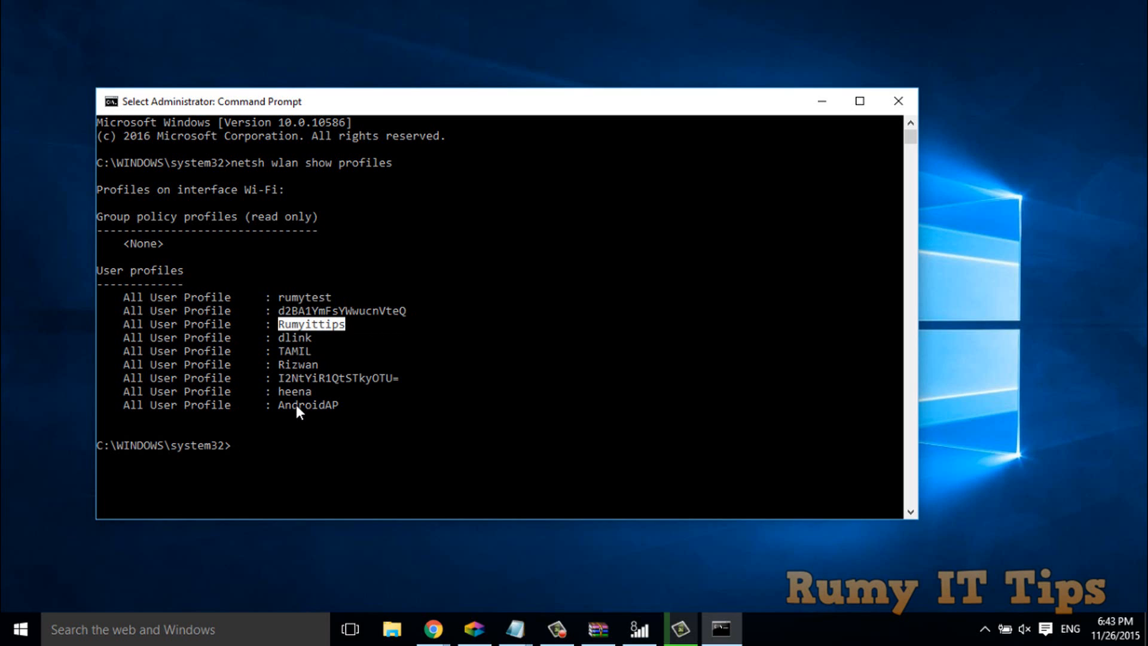
pyautogui.moveTo(347, 328)
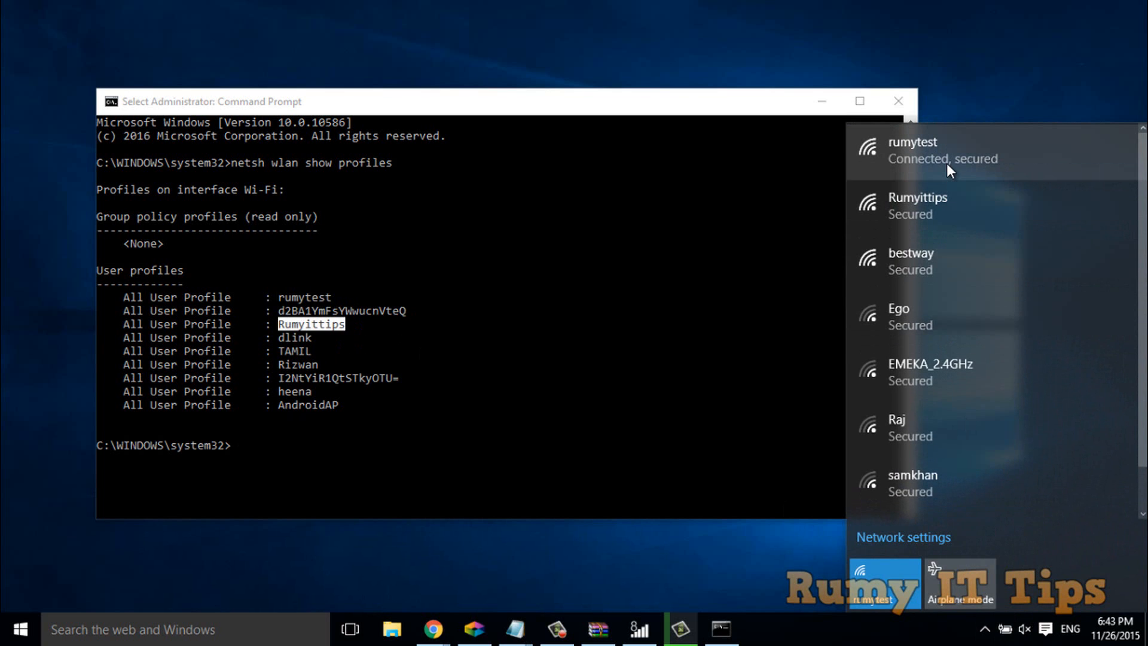
pyautogui.moveTo(940, 218)
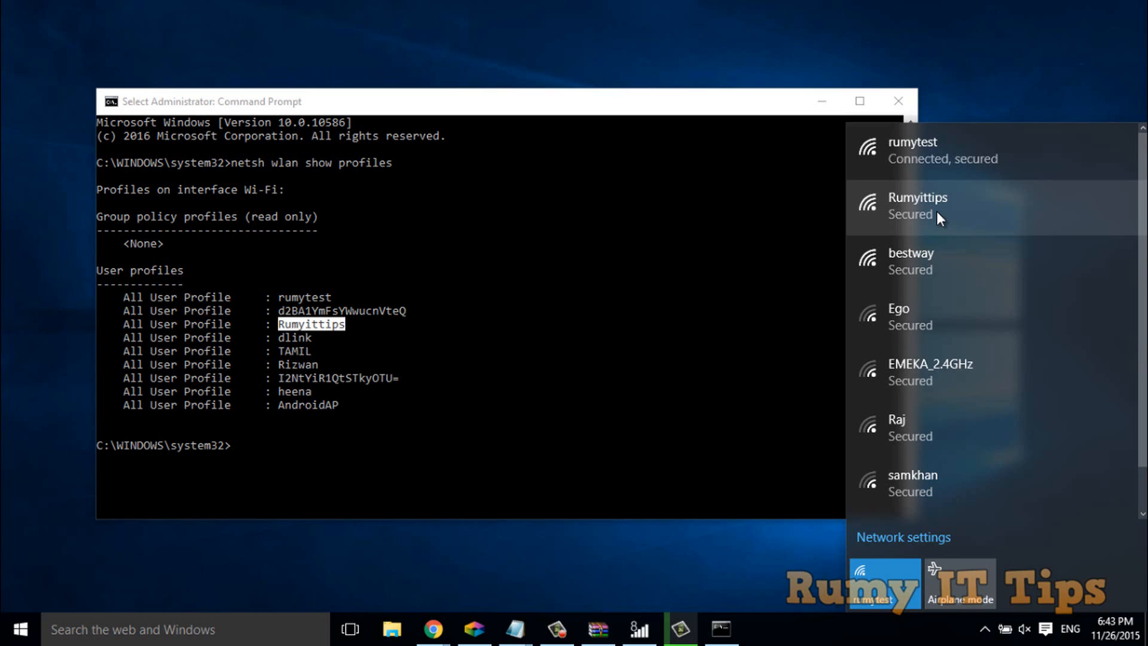
pyautogui.moveTo(908, 151)
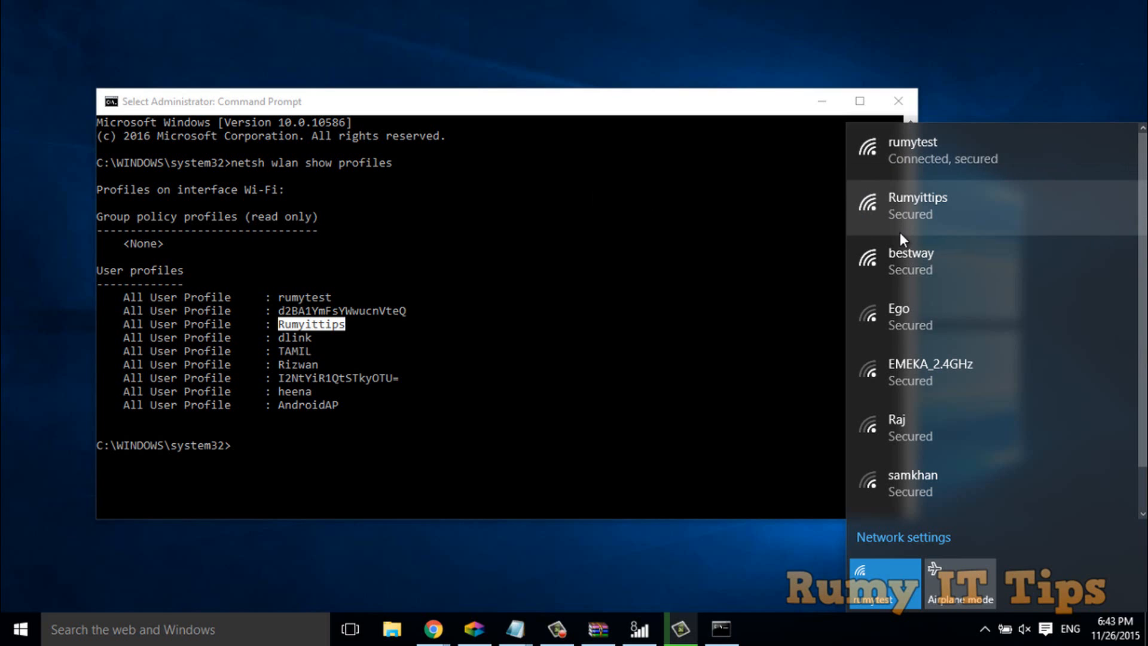
pyautogui.moveTo(967, 227)
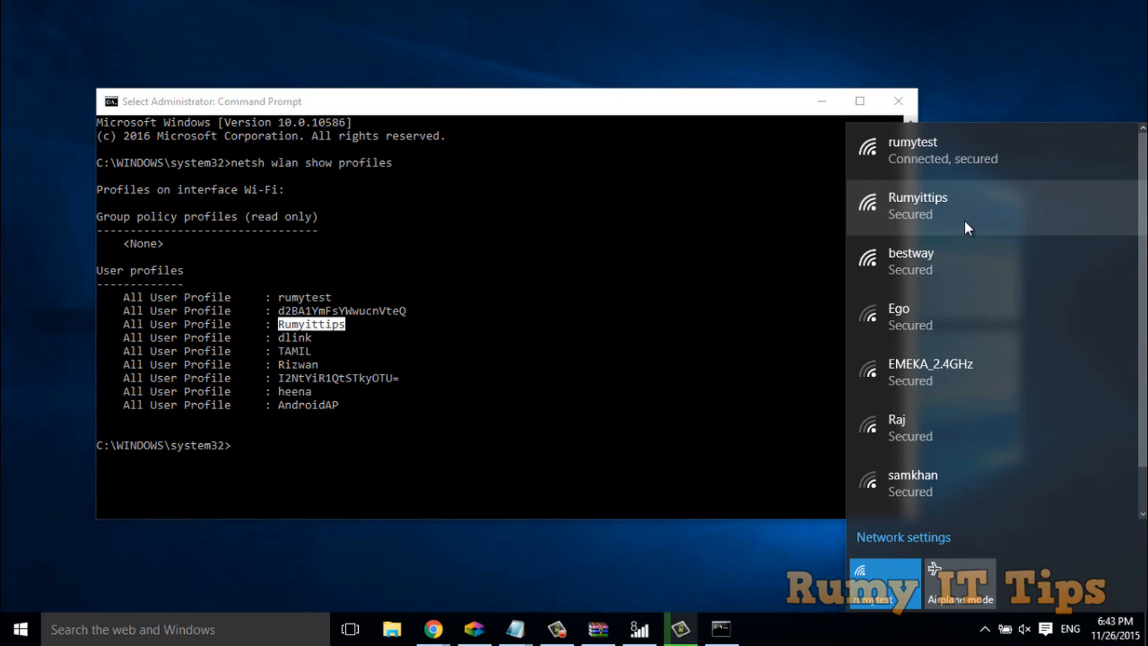
pyautogui.moveTo(754, 201)
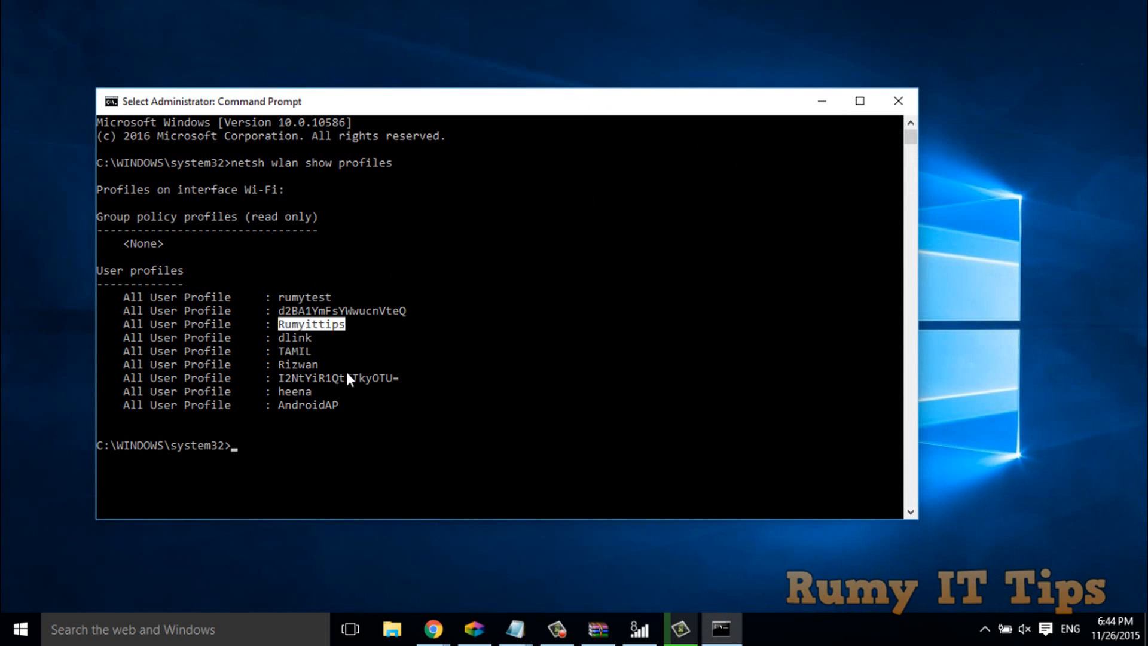
# - Enter netsh wlan set profileorder with interface="Wi-Fi" priority=1, starting the name with R
pyautogui.write('netsh wlan set profileorder name="connectionname" interface="Wi-Fi" priority=1')
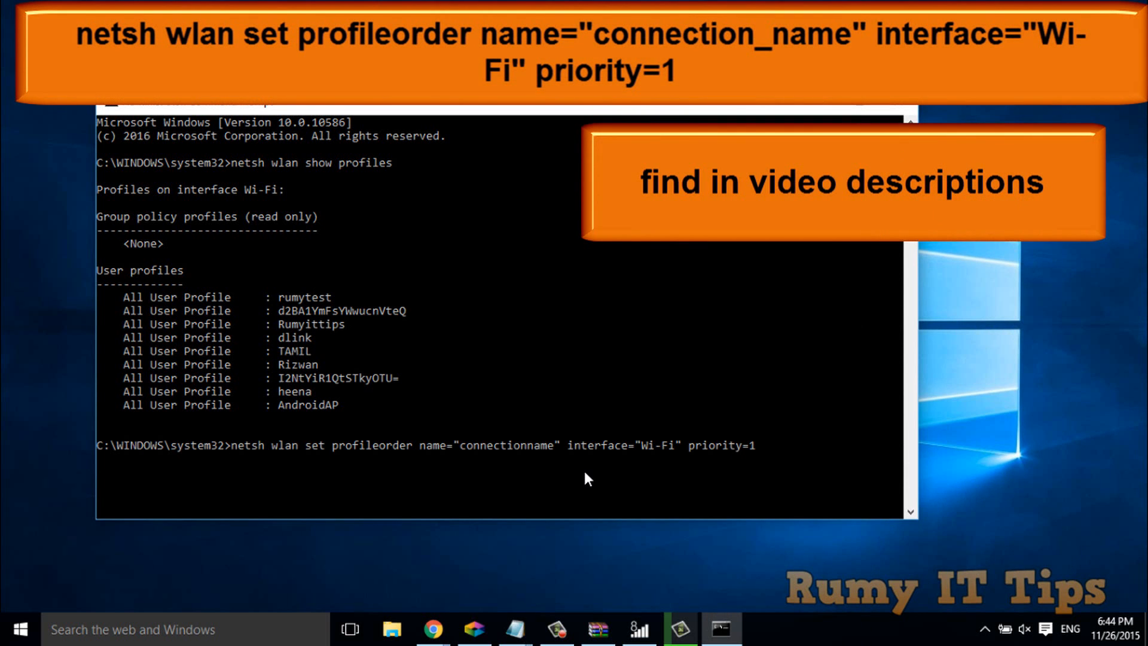
pyautogui.moveTo(759, 454)
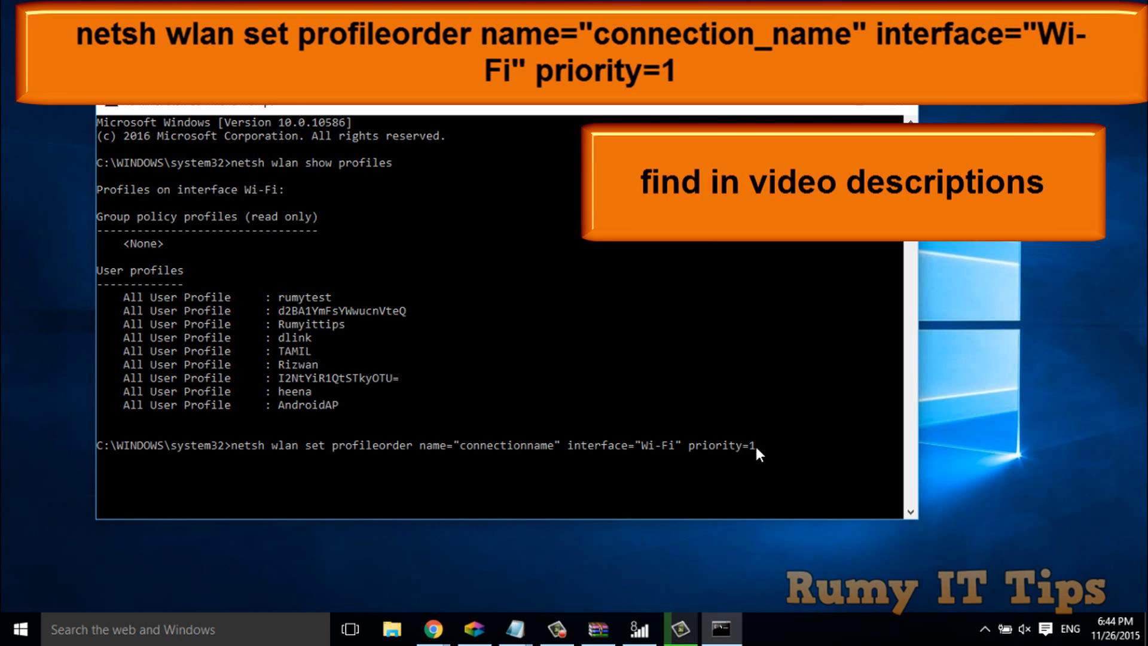
pyautogui.doubleClick(721, 445)
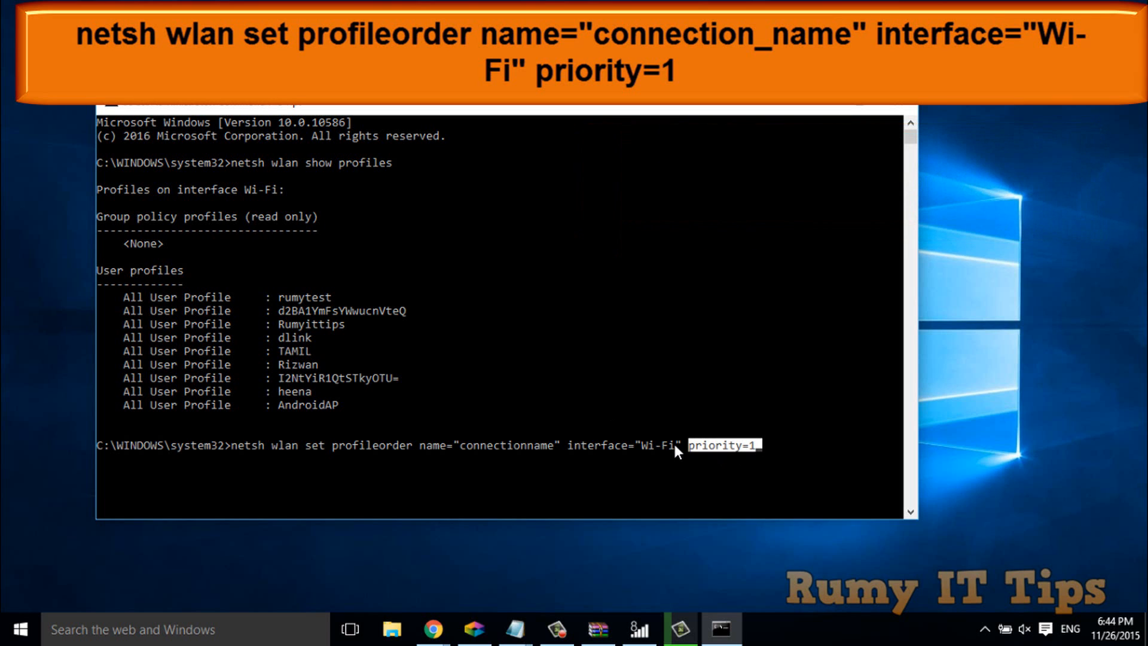
pyautogui.moveTo(454, 293)
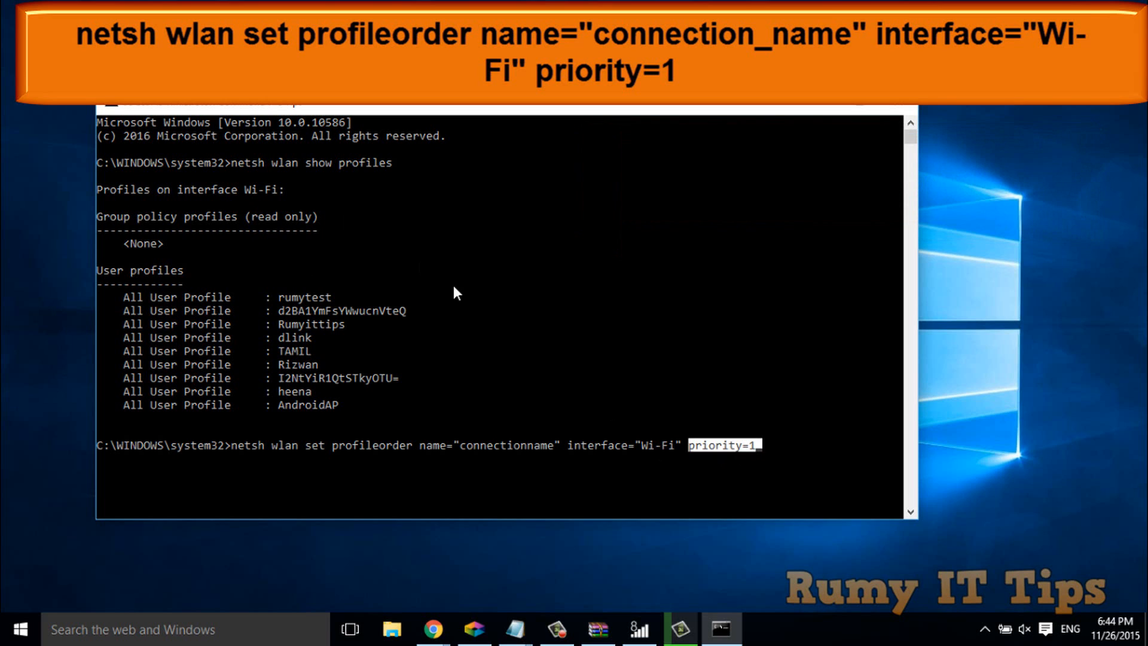
pyautogui.moveTo(559, 452)
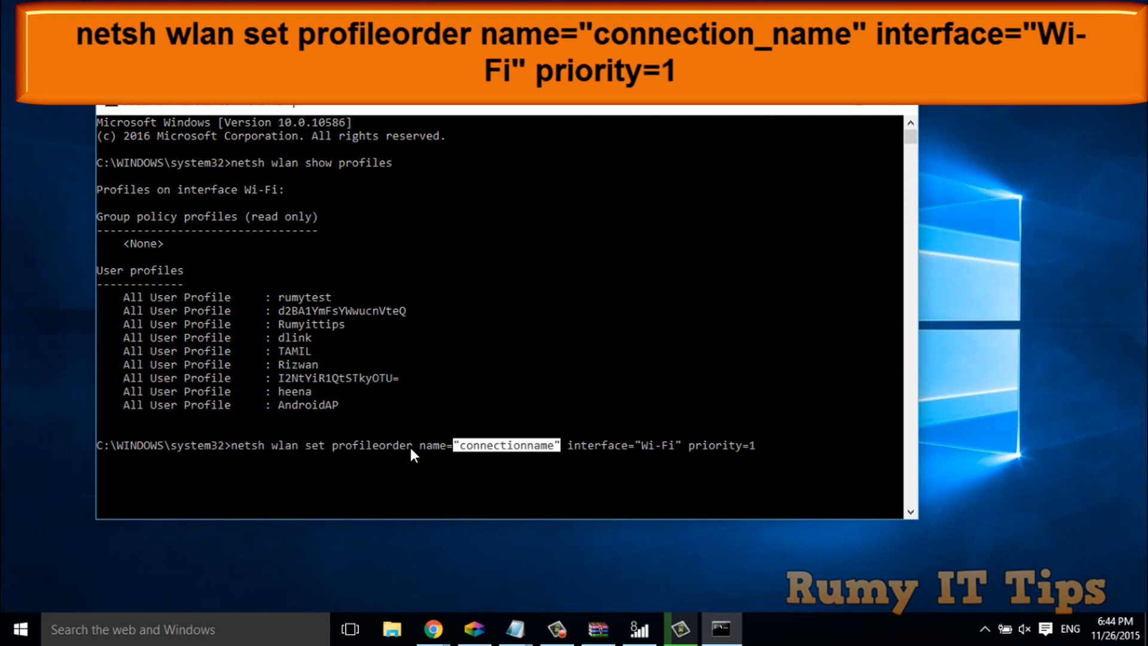
pyautogui.moveTo(452, 452)
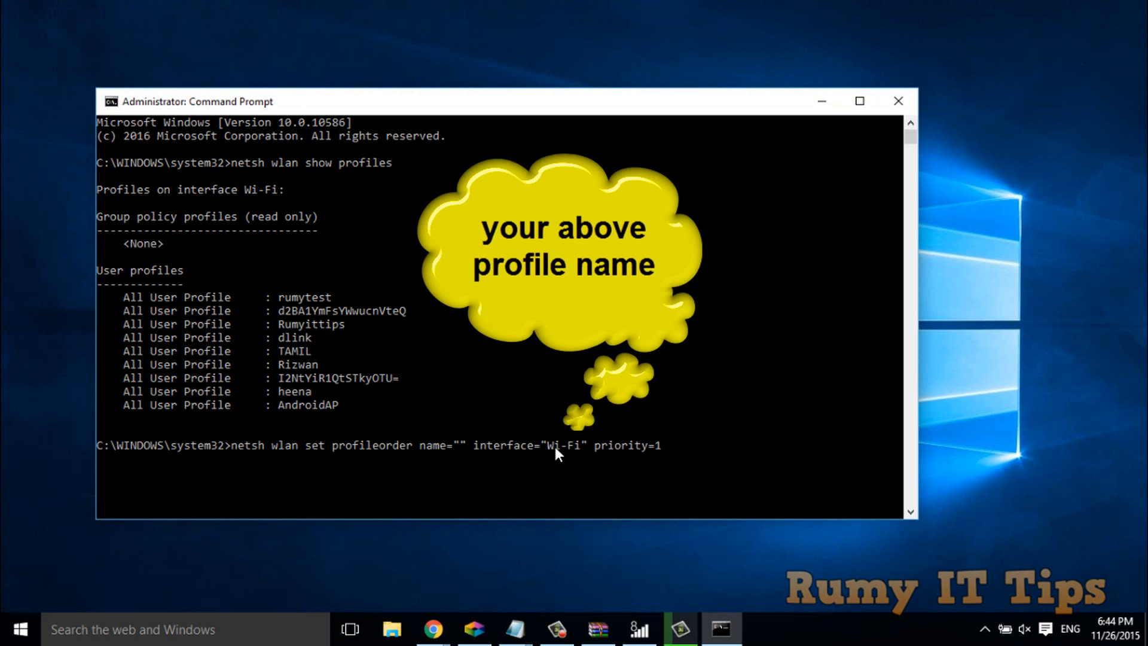
pyautogui.write('Rumyittips')
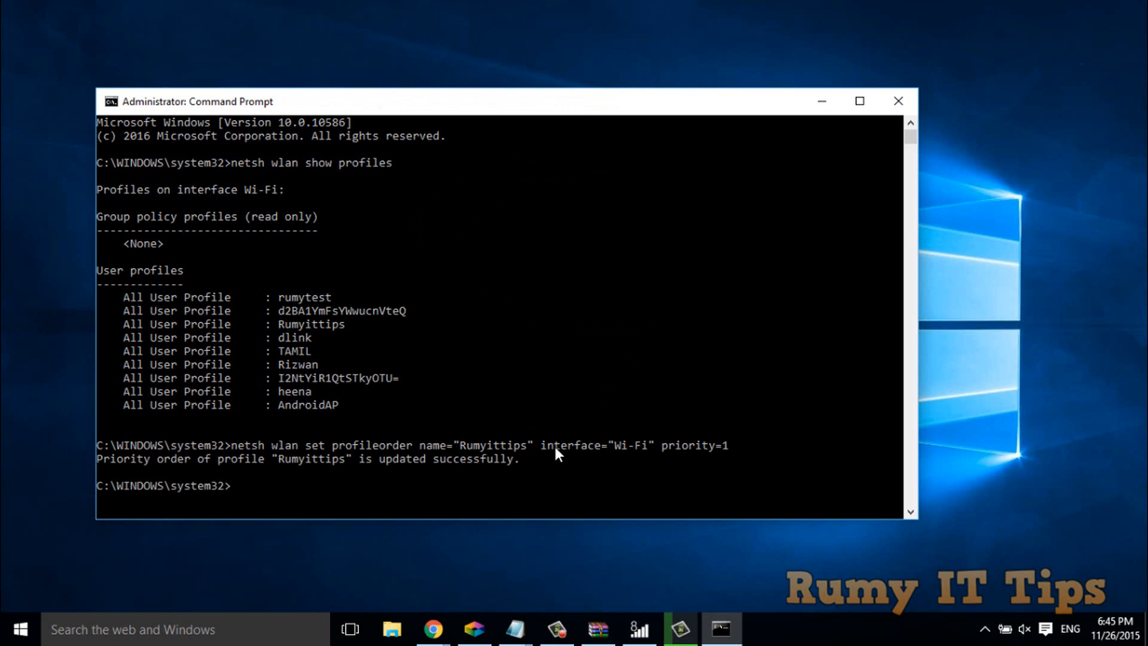
pyautogui.moveTo(293, 477)
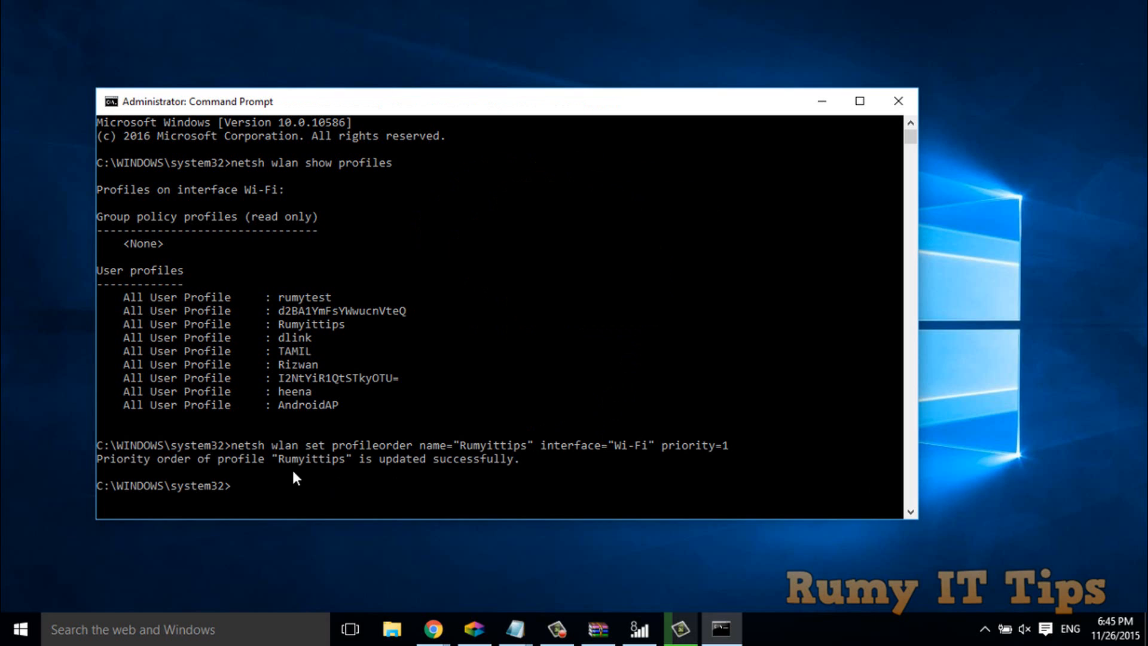
pyautogui.moveTo(509, 469)
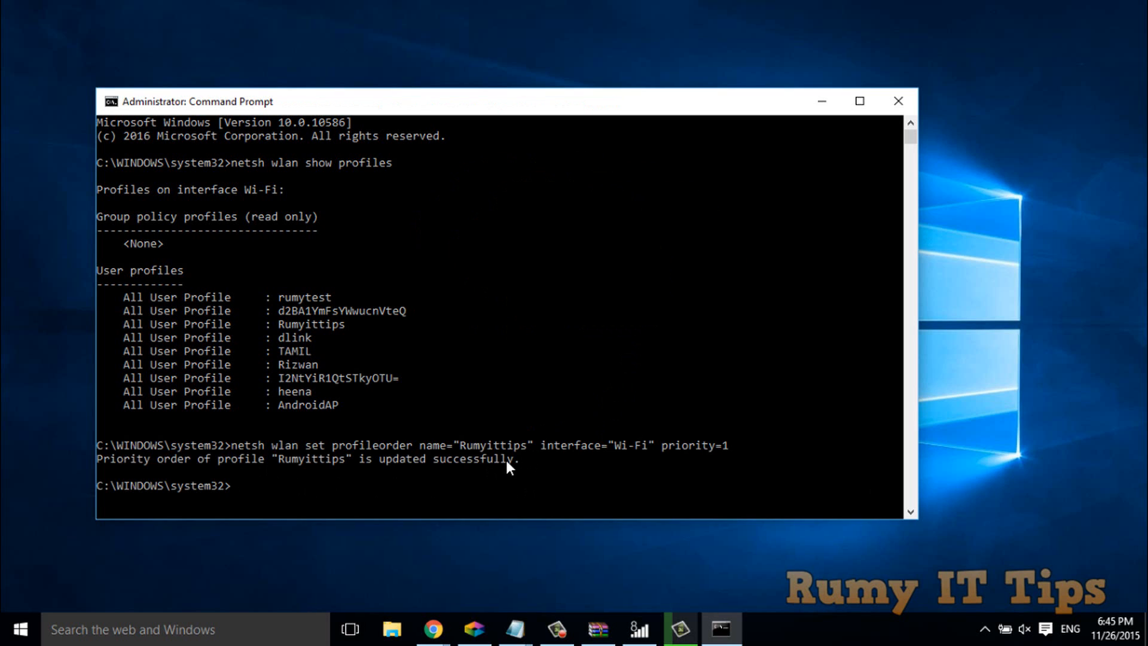
# - Highlight the message confirming Rumyittips priority order updated successfully
pyautogui.moveTo(354, 460); pyautogui.dragTo(521, 460)
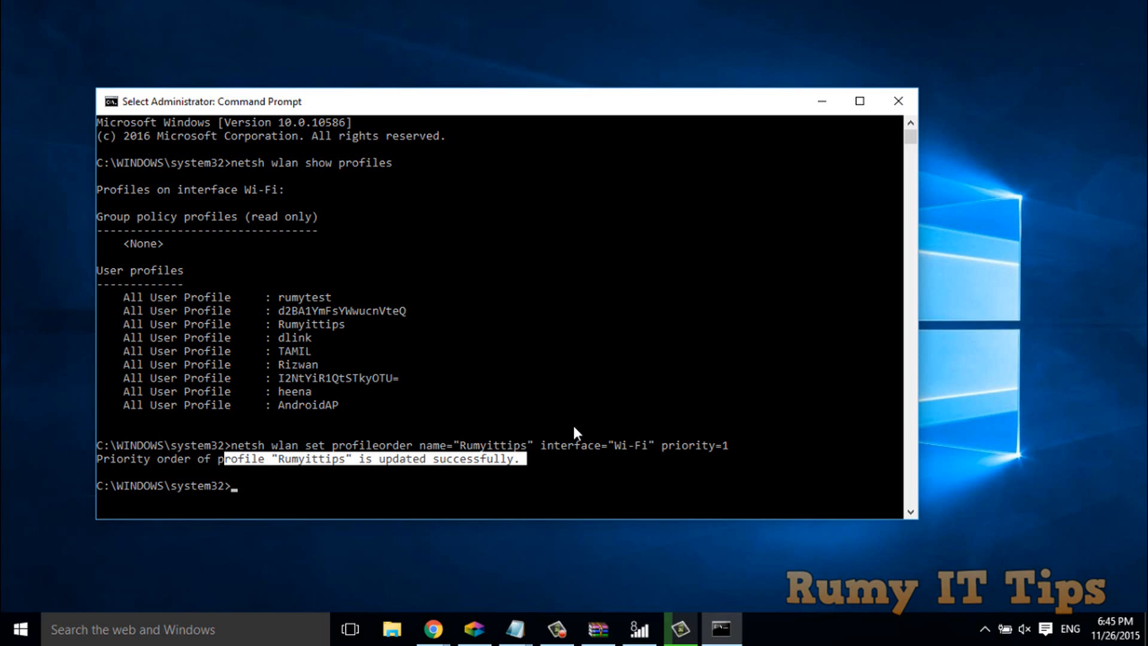
pyautogui.moveTo(471, 597)
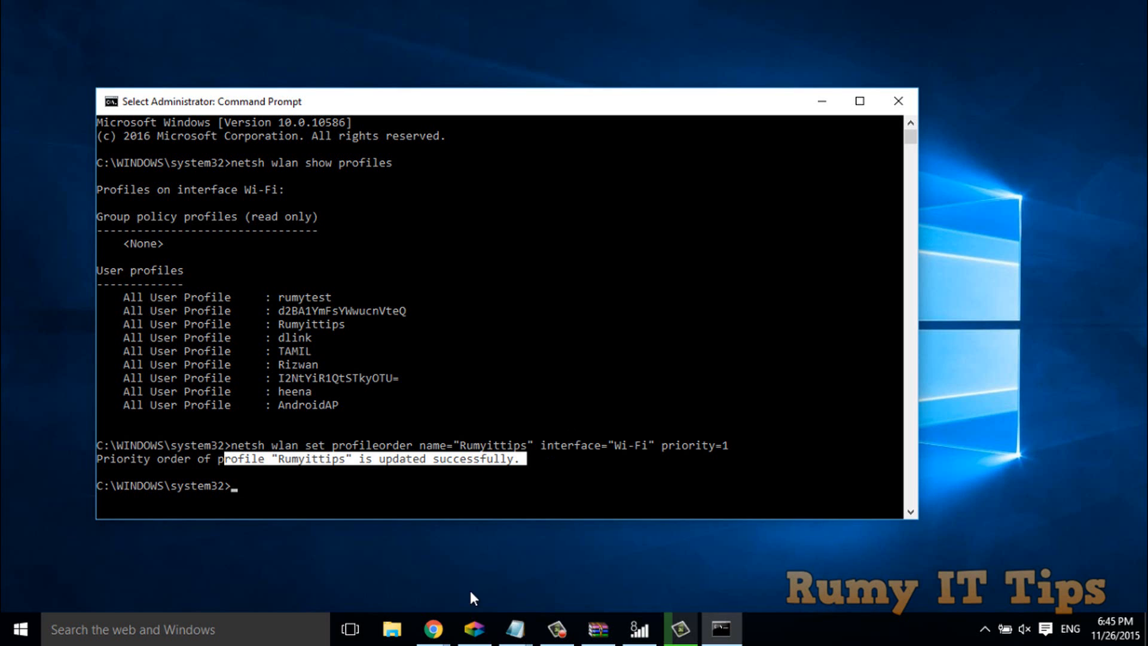
pyautogui.moveTo(434, 630)
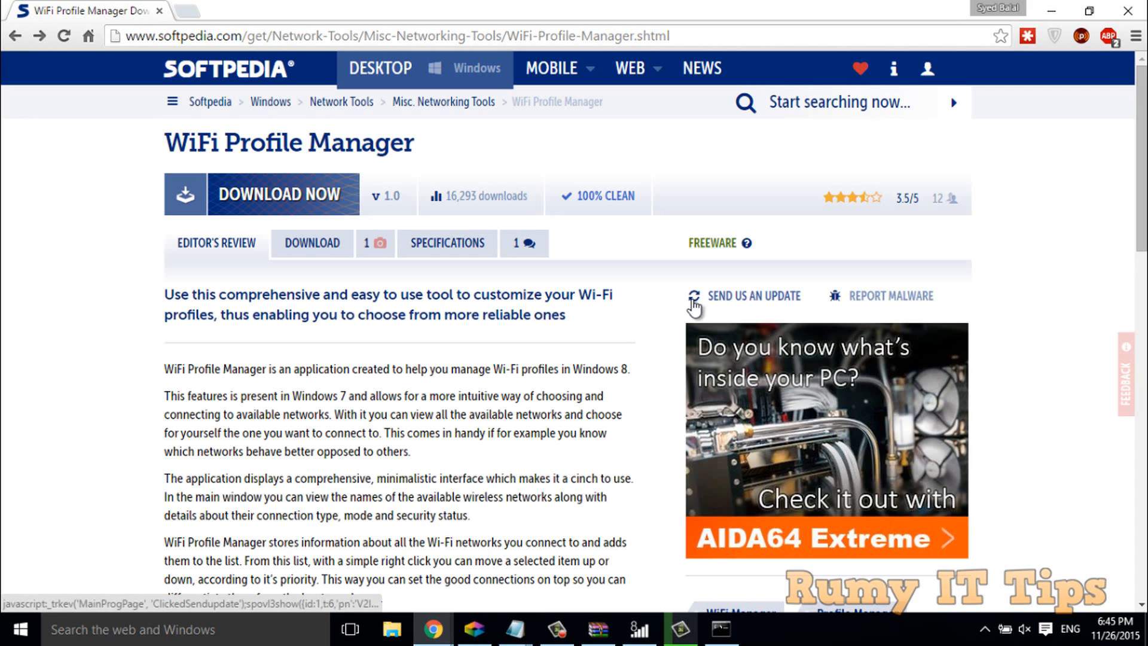
pyautogui.moveTo(195, 70)
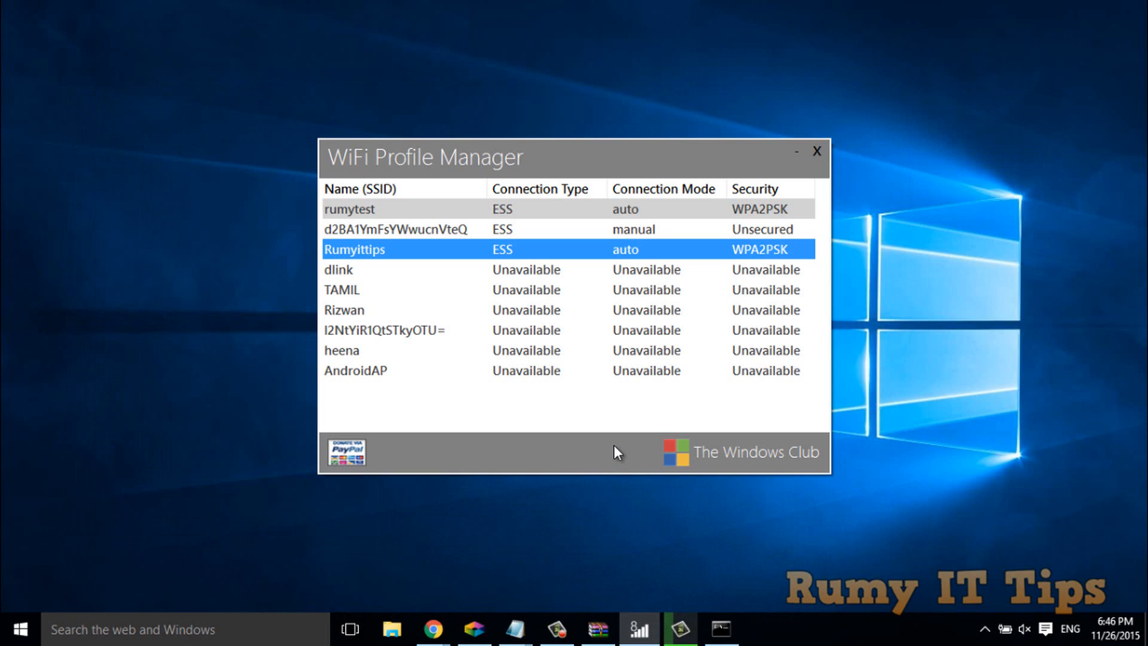
# - Refresh the saved Wi-Fi profile list so Rumyittips appears first, above rumytest
pyautogui.click(817, 152)
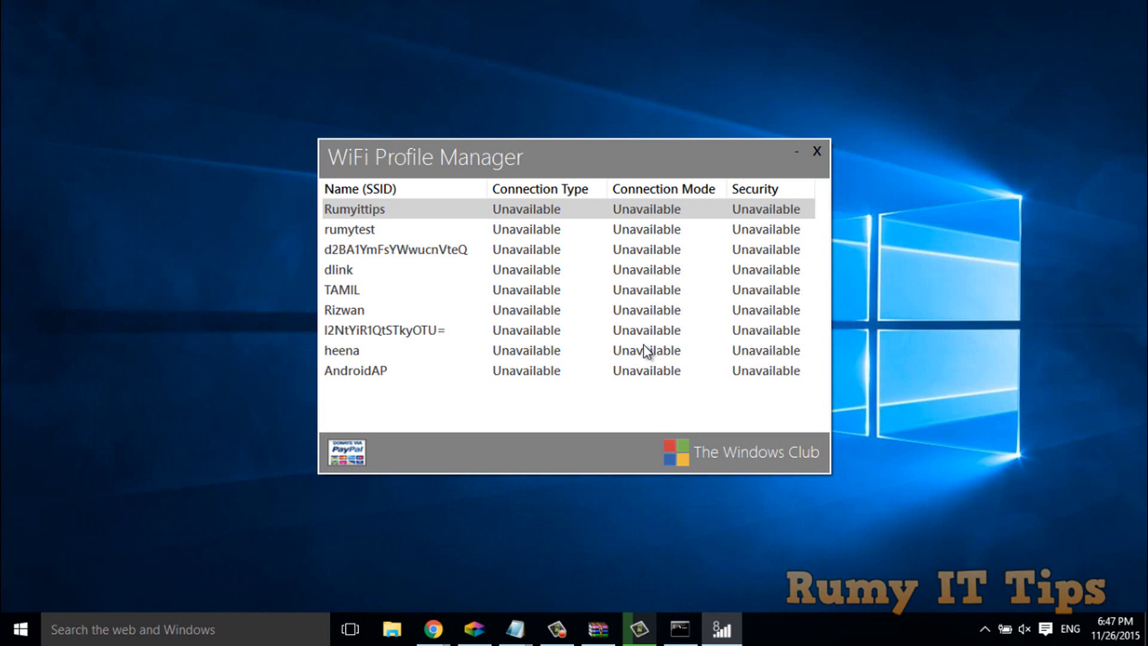
pyautogui.moveTo(560, 245)
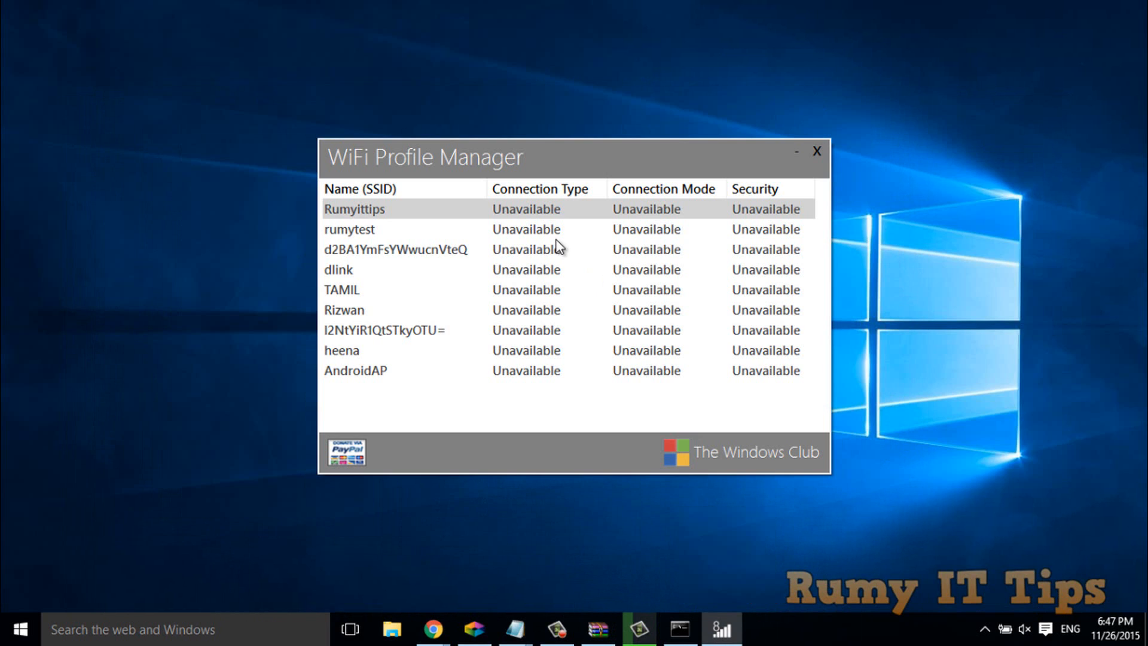
pyautogui.moveTo(479, 230)
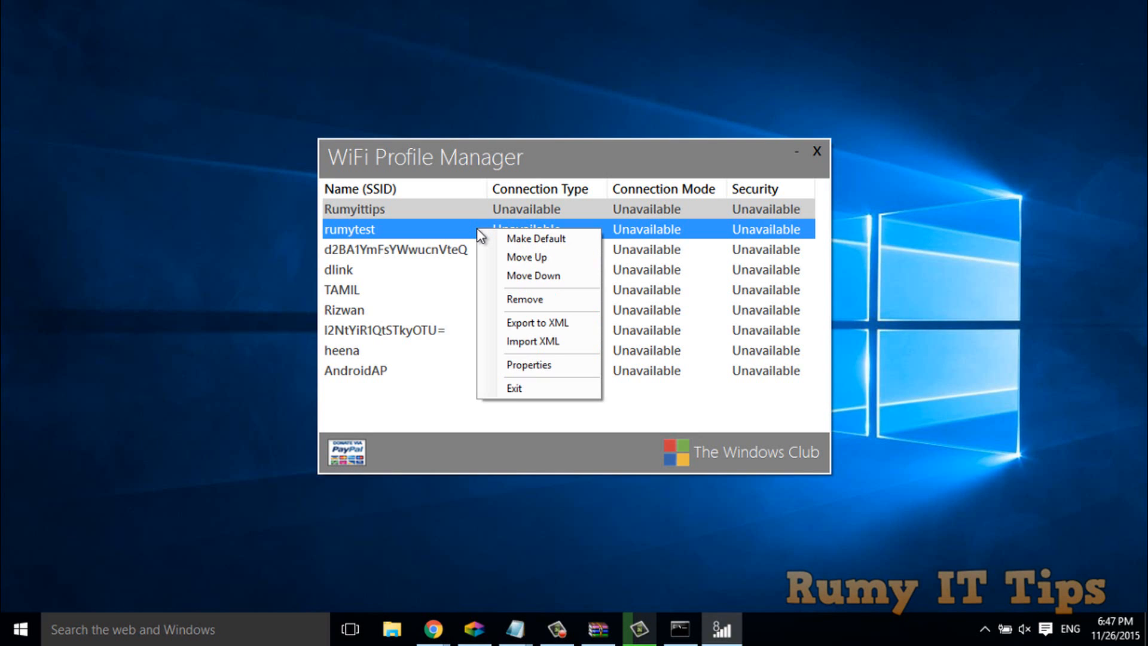
pyautogui.moveTo(536, 239)
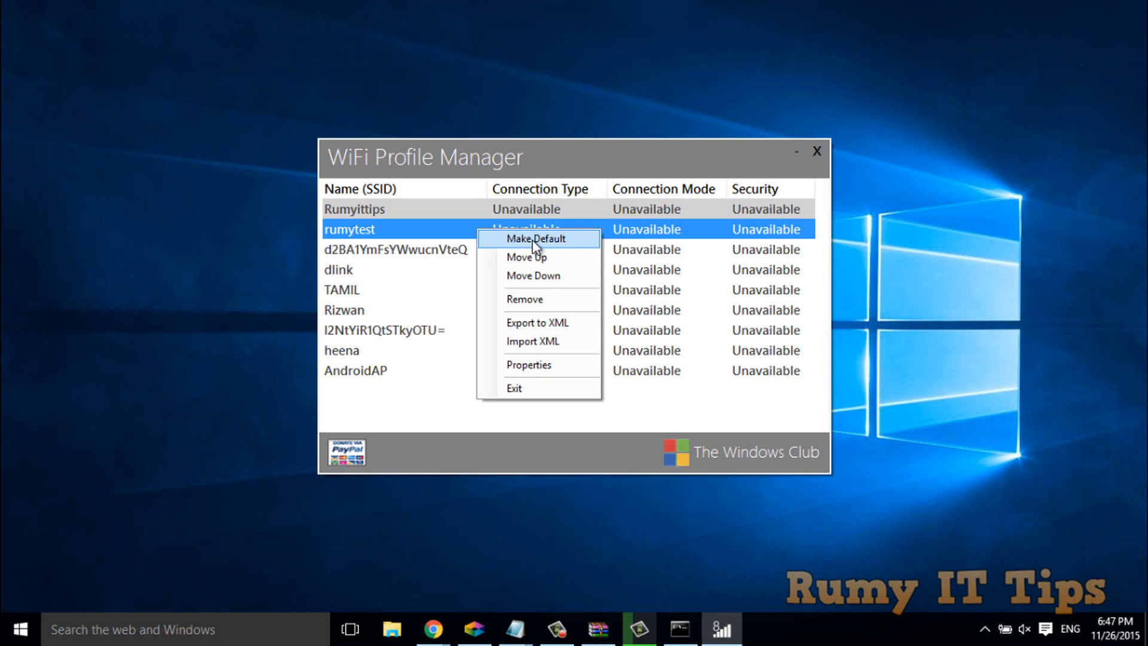
pyautogui.moveTo(546, 294)
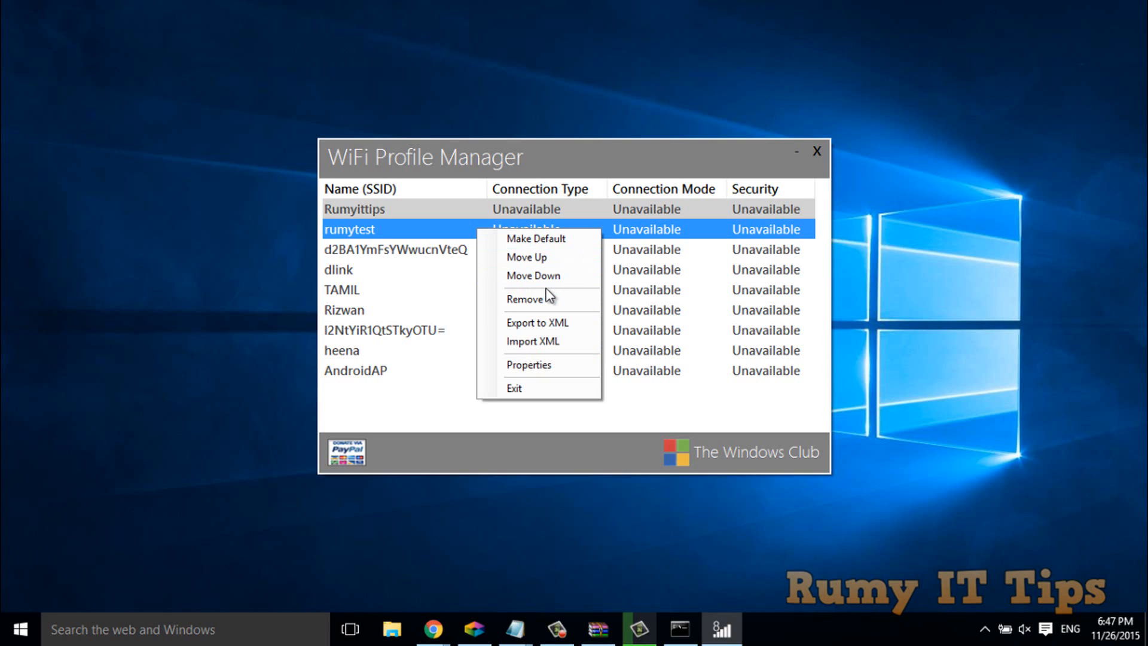